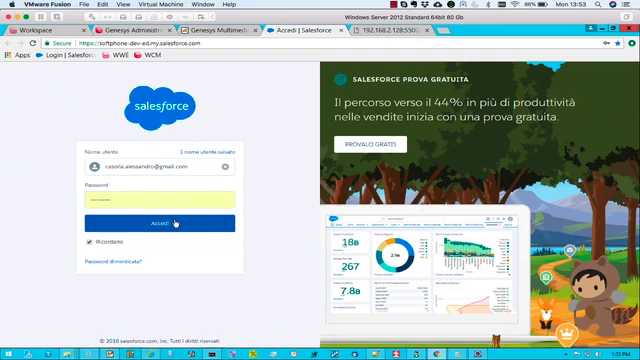
Log in to the Salesforce org and let the Service Console load
click(164, 220)
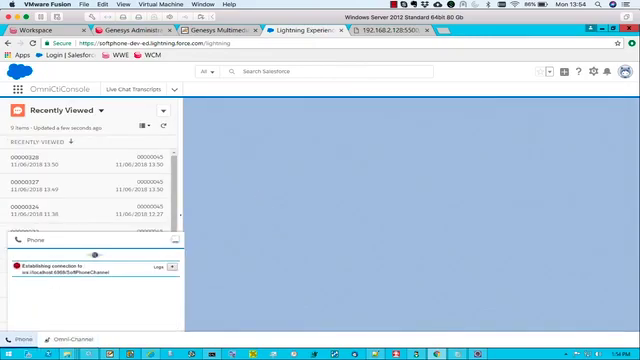
mouse_move(386, 314)
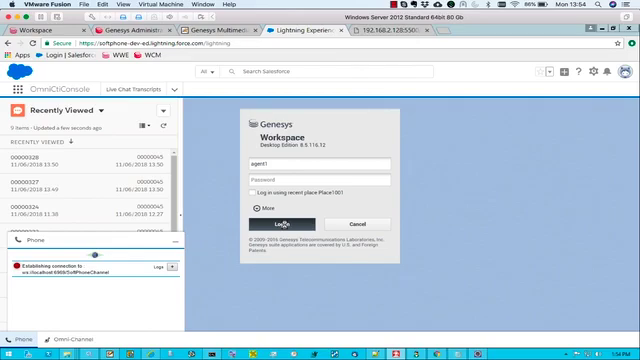
Sign in to Genesys Workspace with credentials, keeping voice and chat channels selected
click(280, 224)
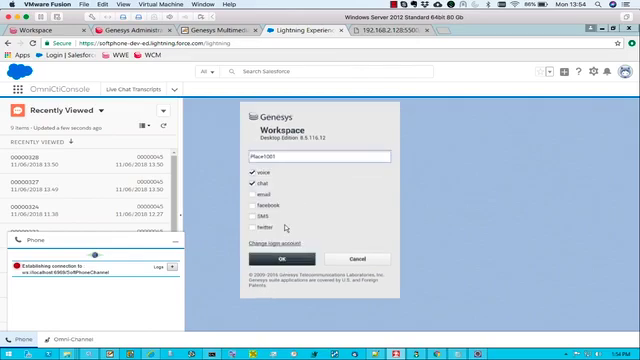
click(276, 256)
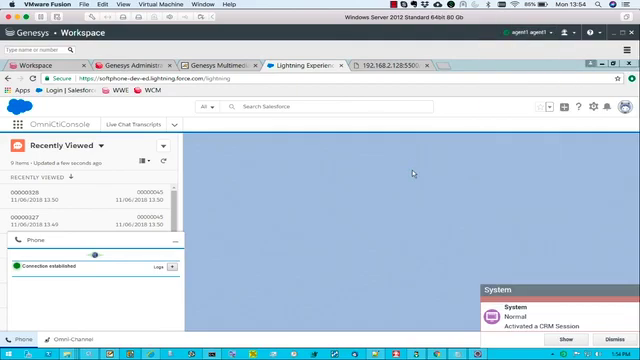
mouse_move(276, 258)
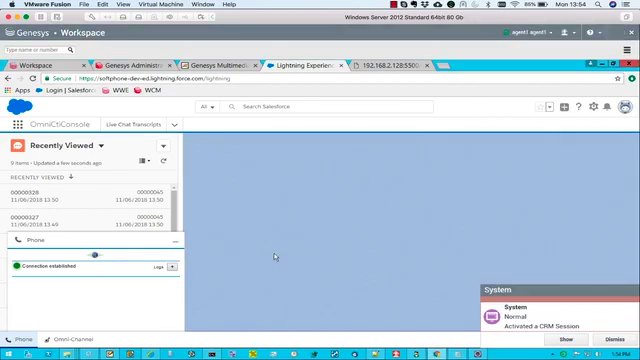
Start a customer chat from the Live Agent test page so it is offered in the console
click(384, 64)
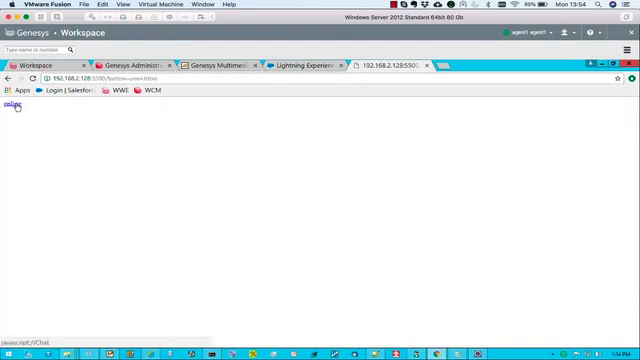
click(12, 104)
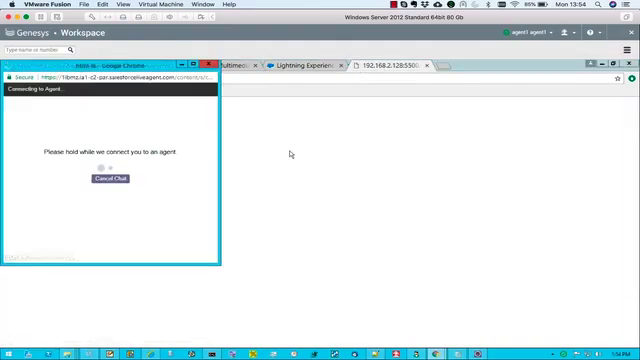
click(300, 62)
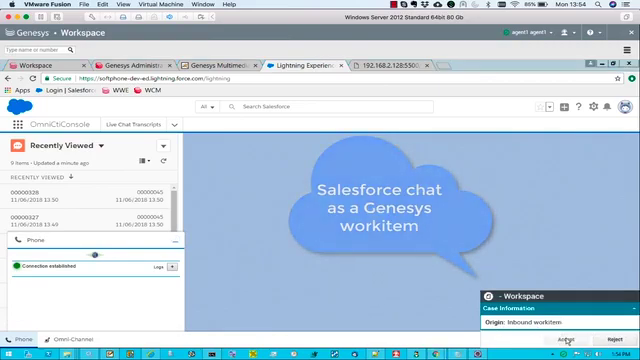
Accept the chat workitem and reply to the customer with 'hello' and 'ello from'
click(568, 342)
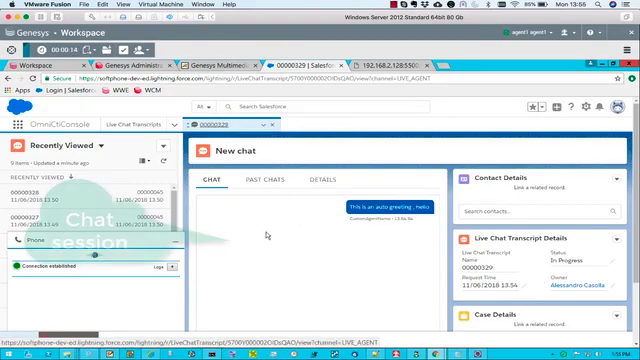
scroll(down, 3)
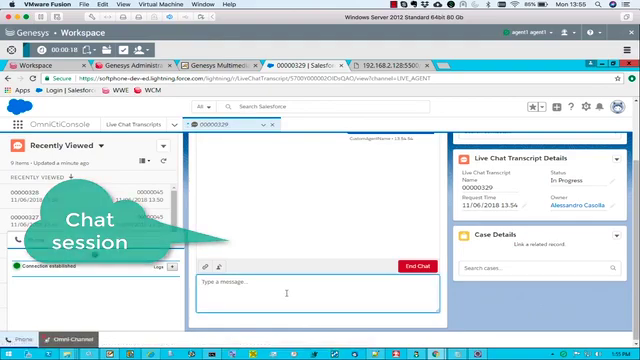
text(hello)
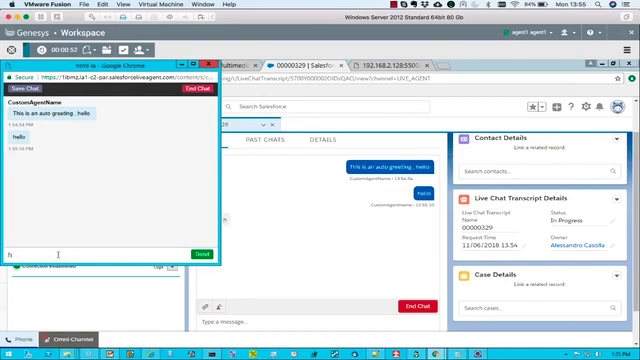
text(ello from)
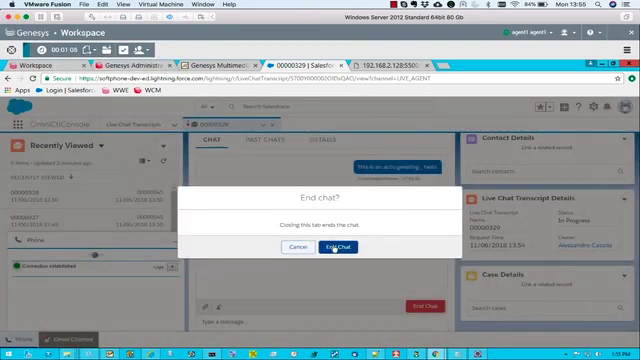
Confirm End Chat so the chat closes and its record details appear
click(336, 244)
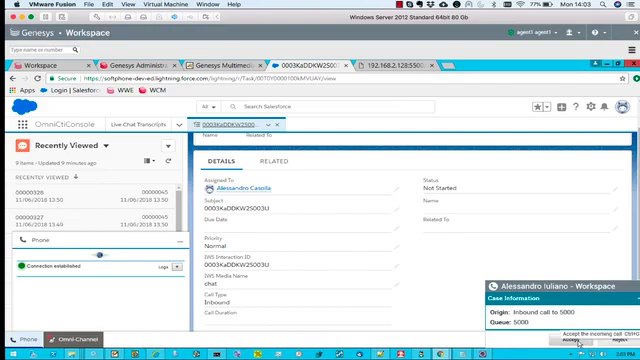
Answer the inbound call to 5000, opening a new task record for it
click(576, 336)
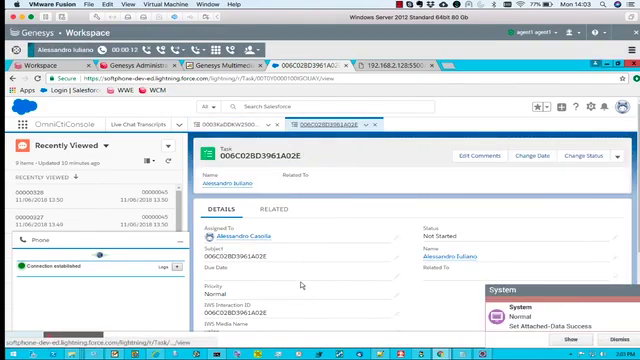
scroll(down, 3)
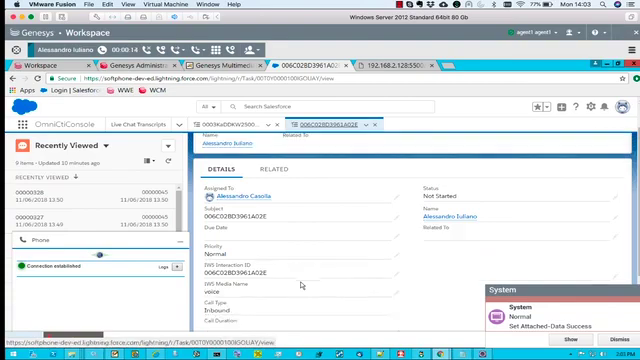